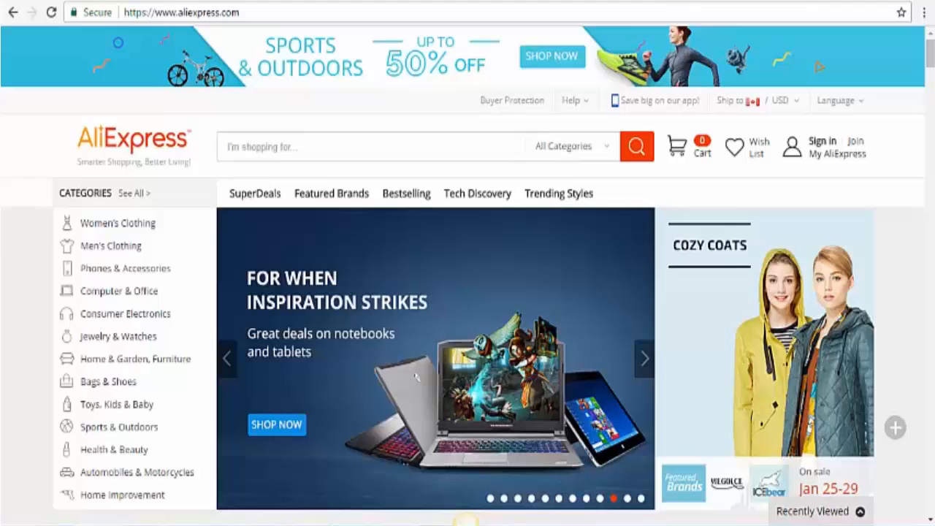
Browse the AliExpress homepage, then load oberlo.com to reach the Oberlo homepage
click(643, 358)
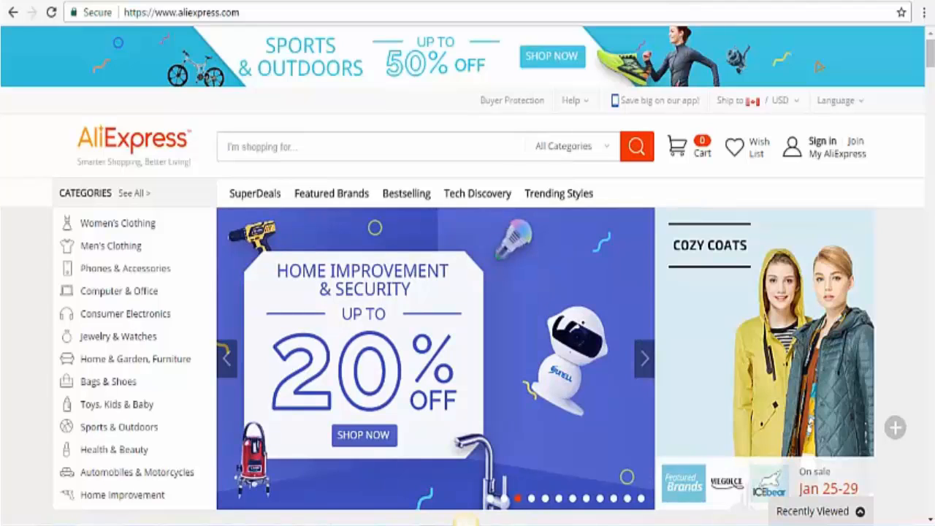
click(643, 358)
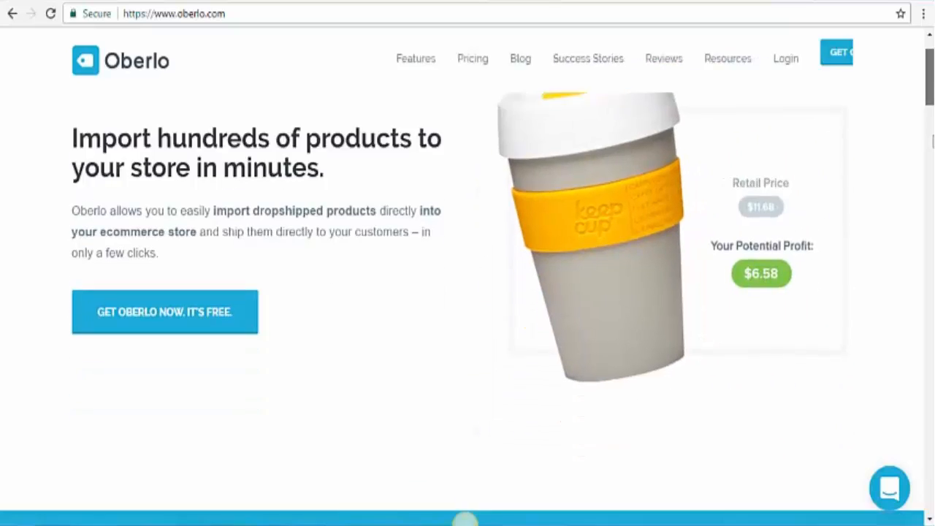
Scroll the Oberlo homepage to the feature cards: AliExpress import, order fulfillment, pricing automations, shipment tracking
scroll(down, 3)
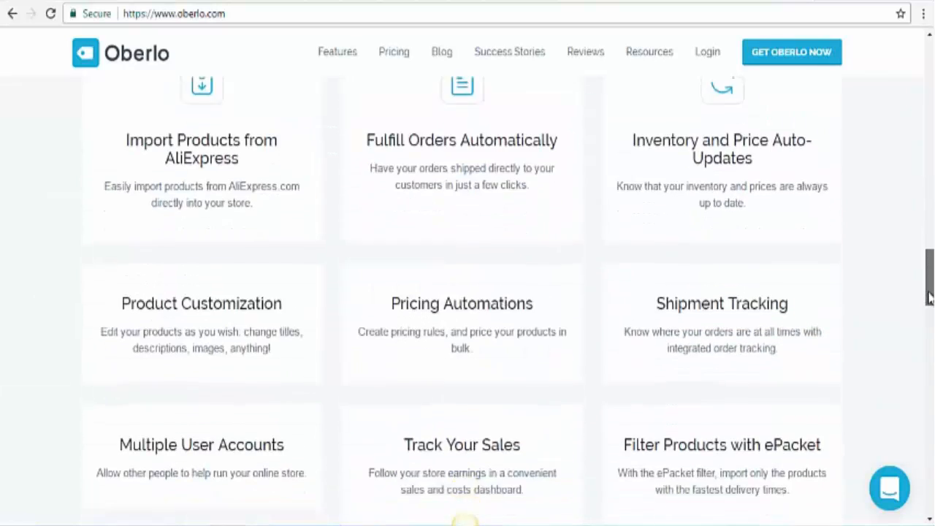
scroll(down, 3)
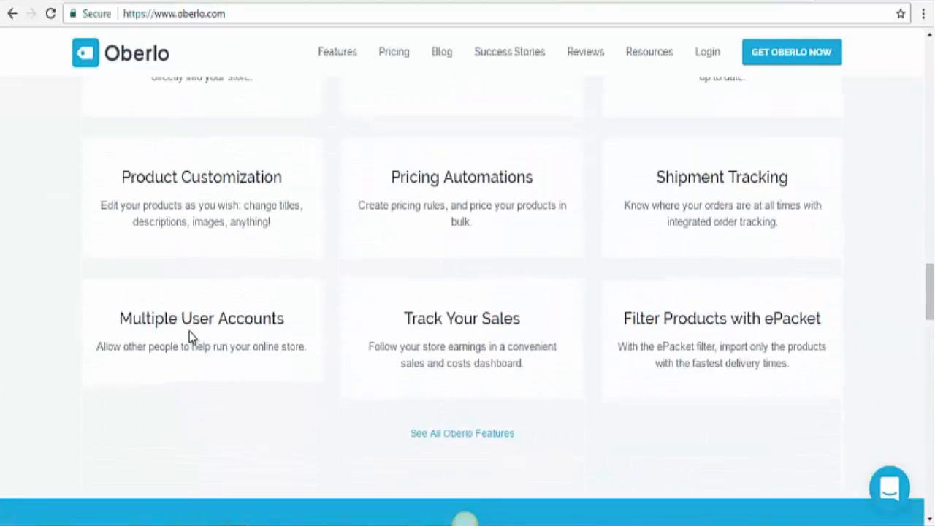
mouse_move(202, 326)
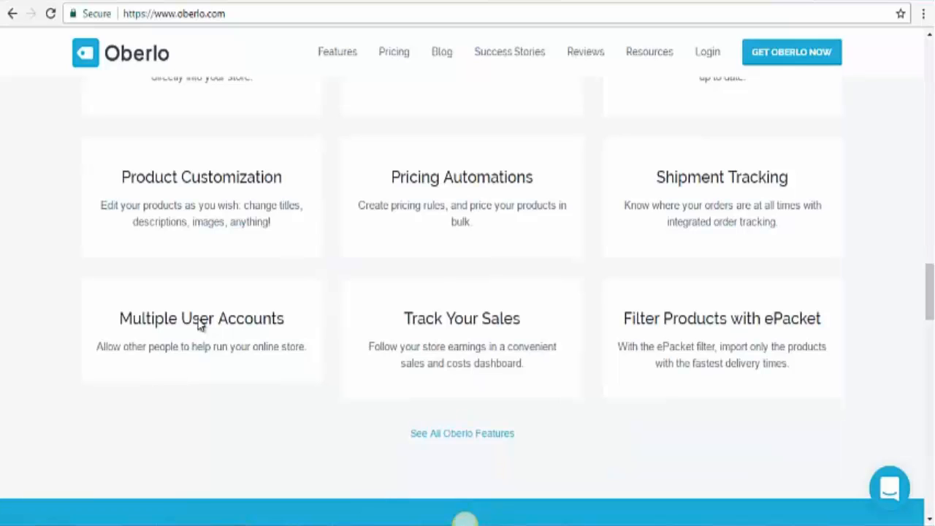
mouse_move(211, 365)
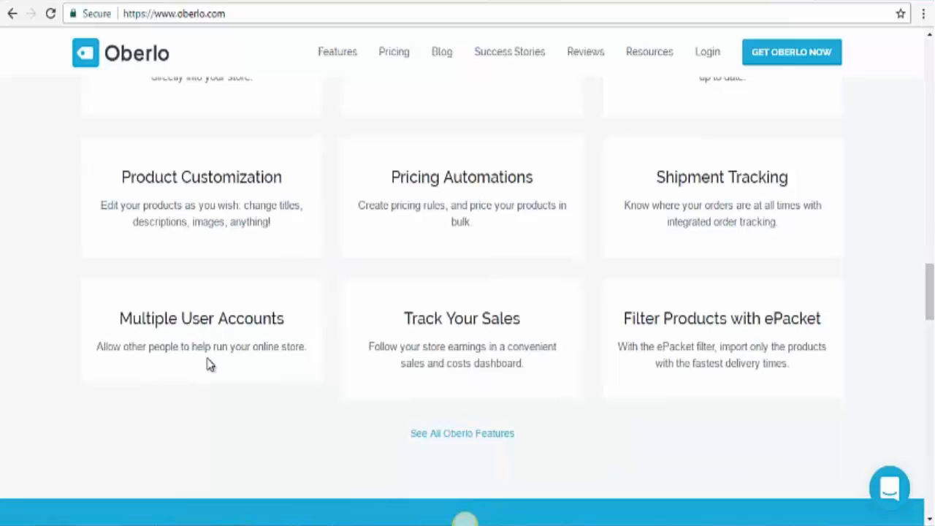
mouse_move(319, 296)
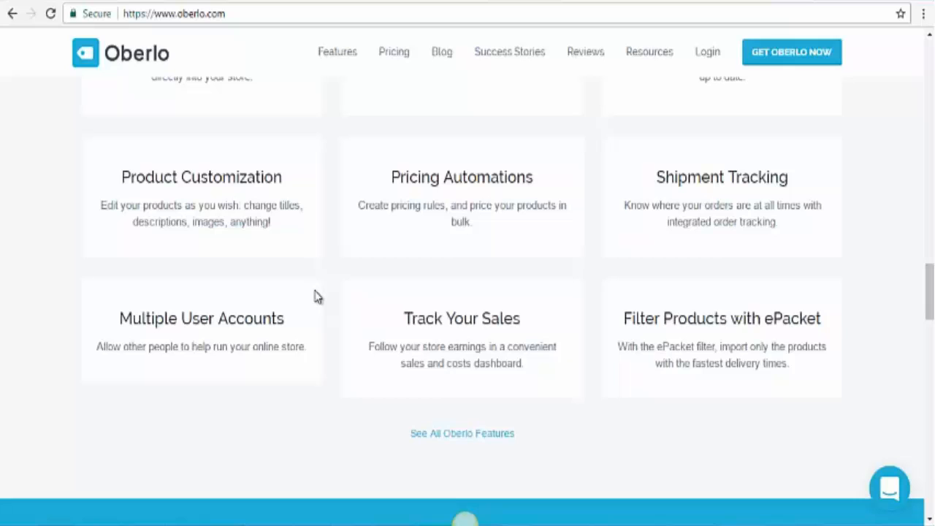
mouse_move(584, 344)
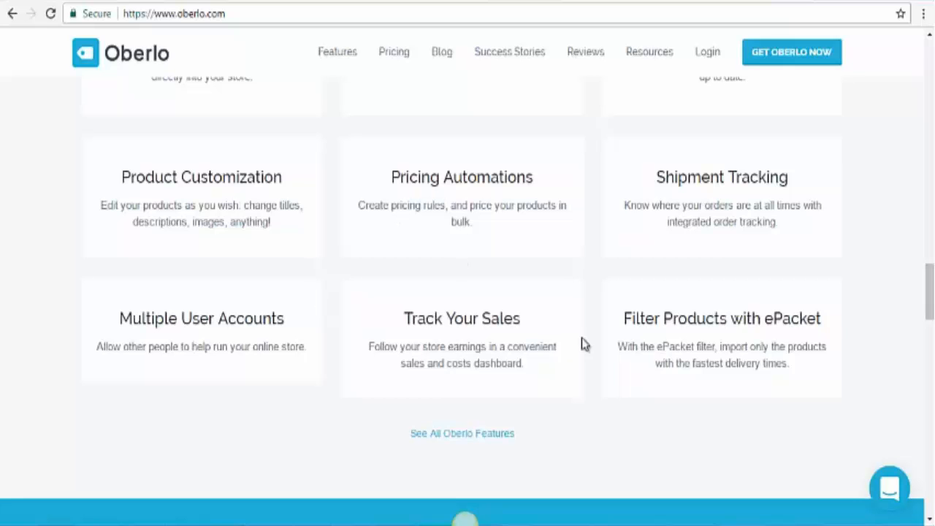
scroll(up, 3)
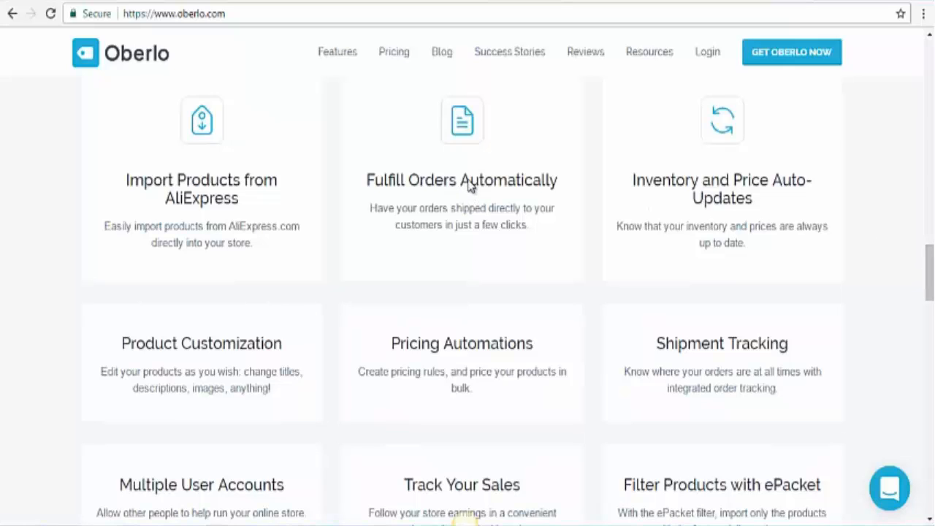
mouse_move(207, 189)
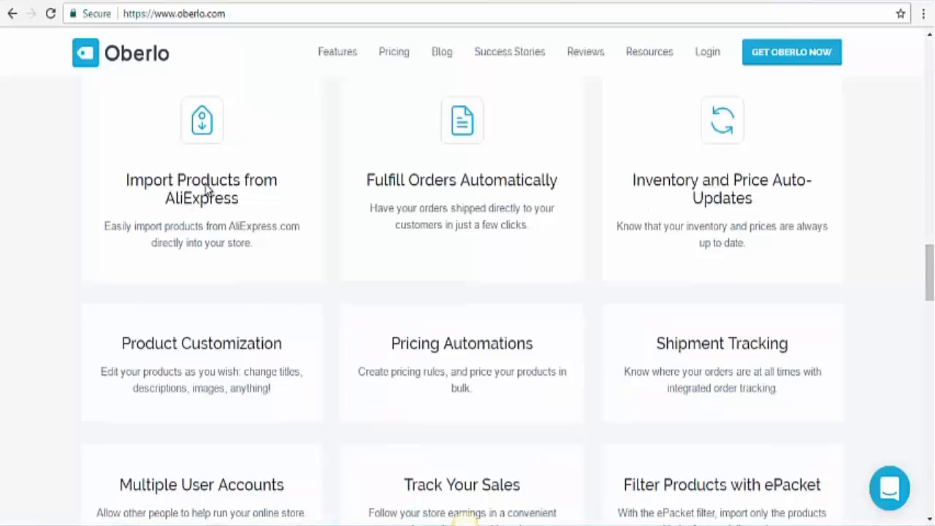
mouse_move(763, 188)
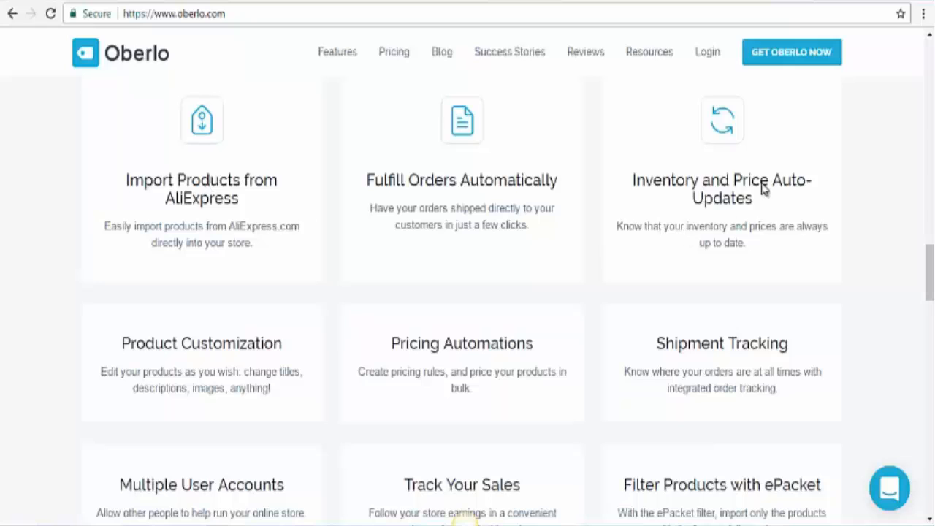
scroll(down, 3)
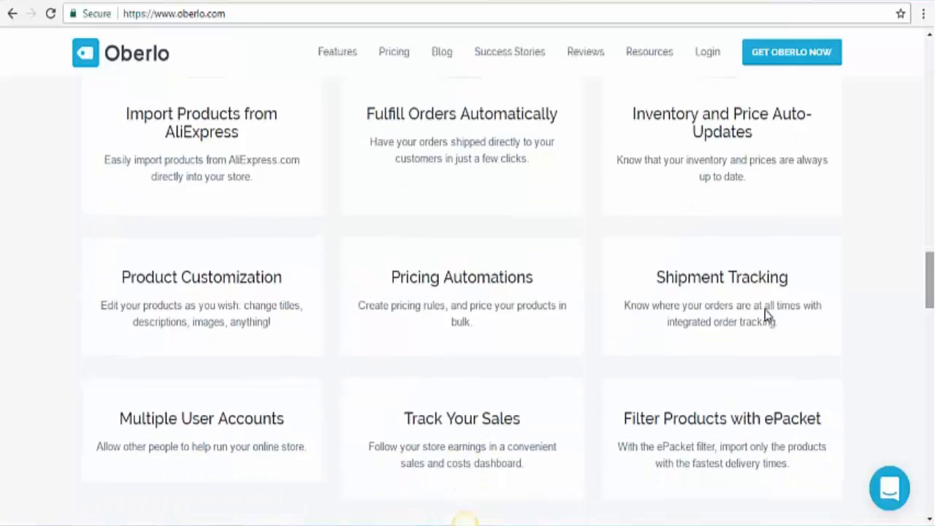
mouse_move(734, 321)
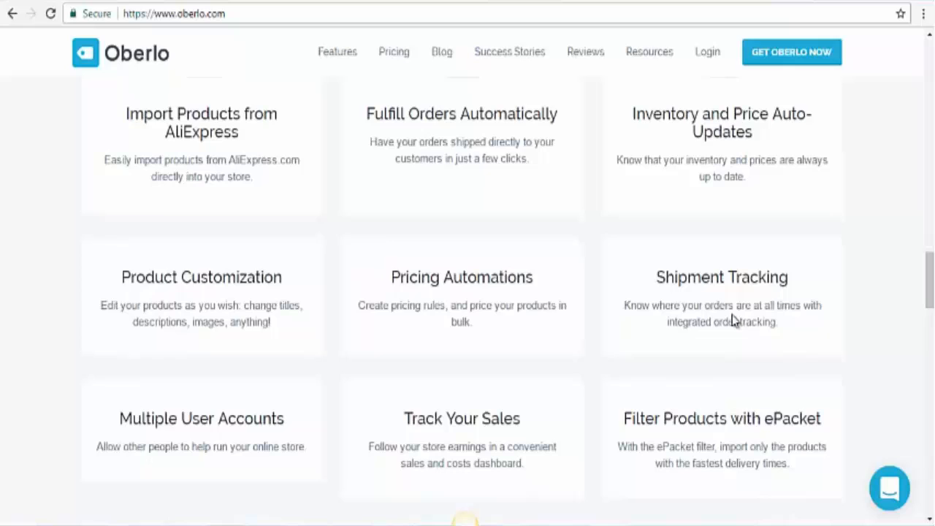
scroll(down, 3)
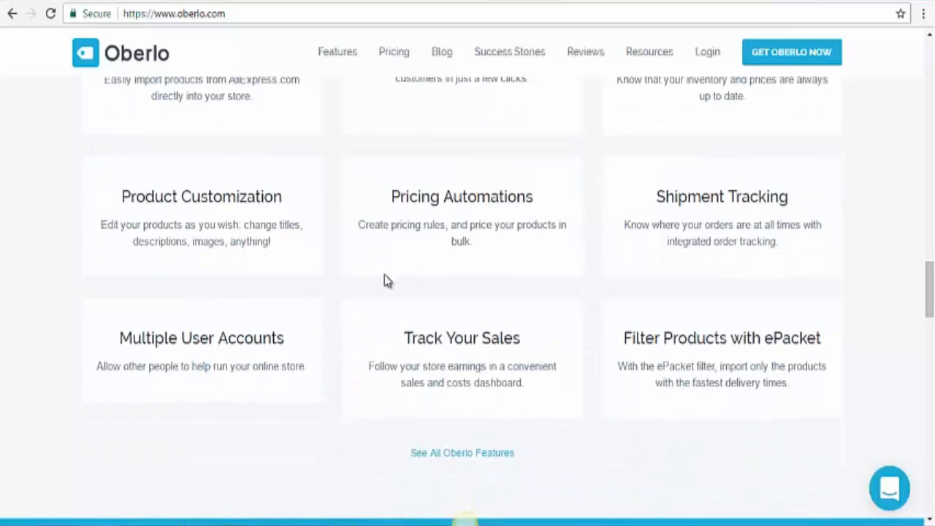
mouse_move(204, 208)
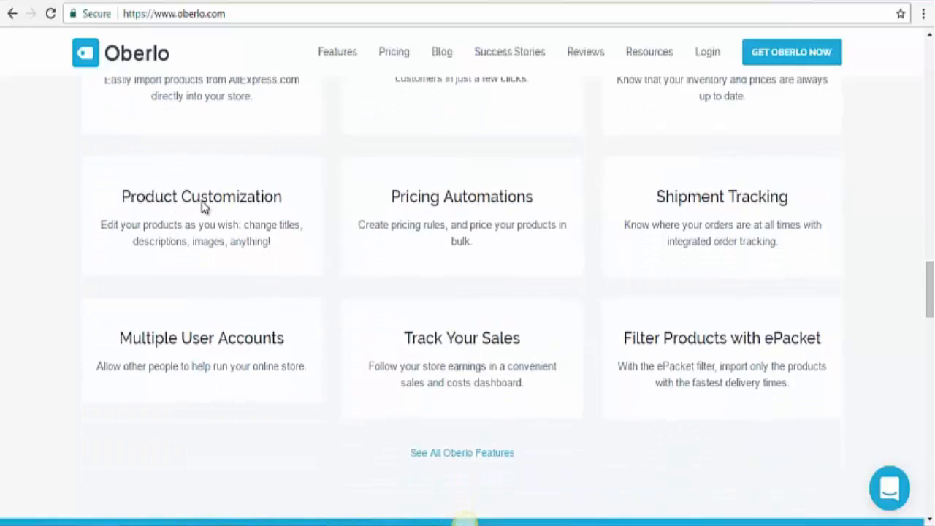
Scroll past 'See All Oberlo Features' to the Starter $0.00, Basic $29.90 and Professional $79.90 plans
scroll(down, 3)
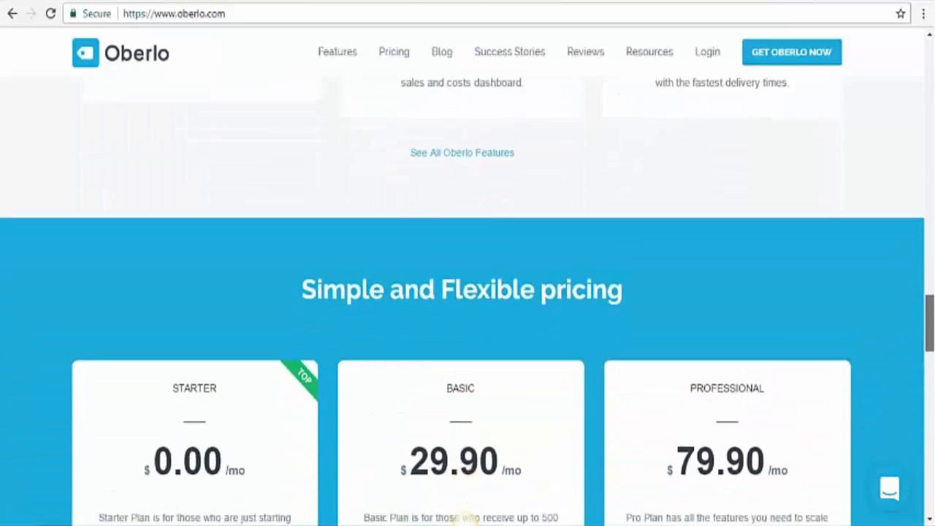
scroll(down, 3)
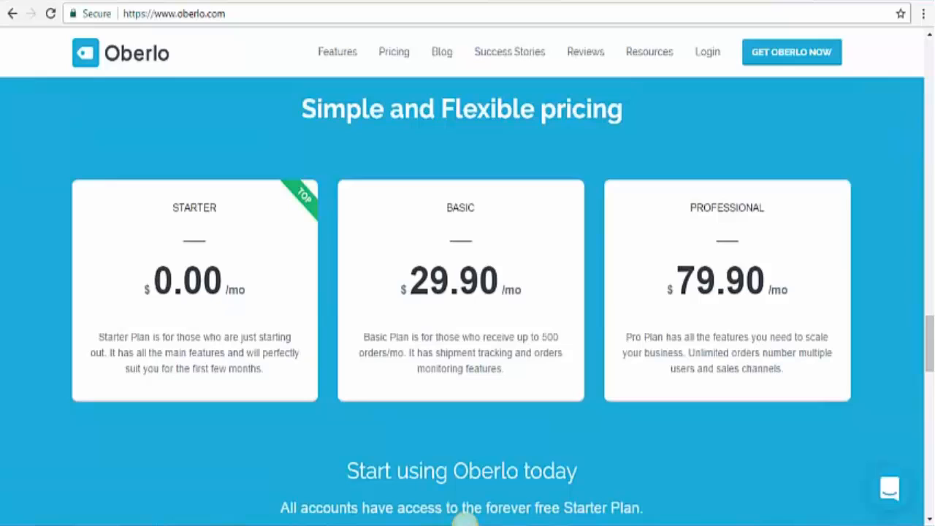
mouse_move(214, 262)
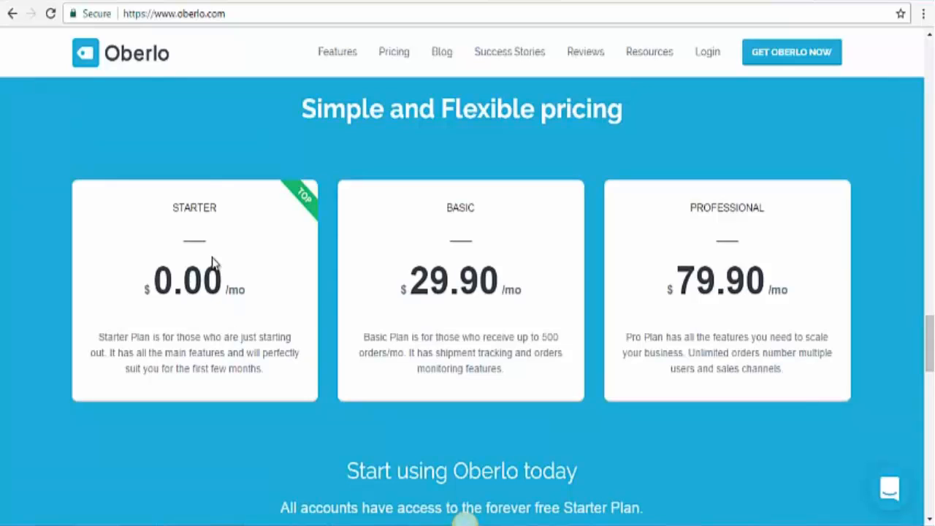
mouse_move(453, 286)
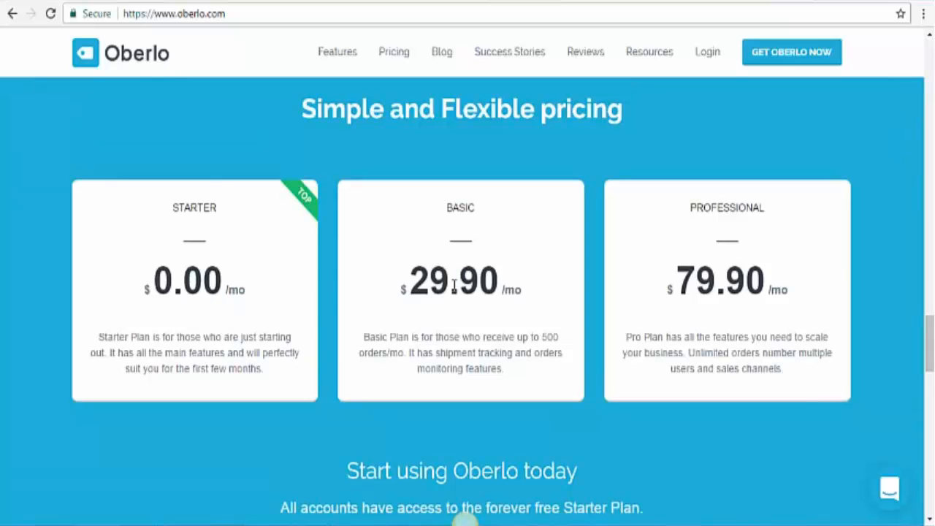
mouse_move(743, 227)
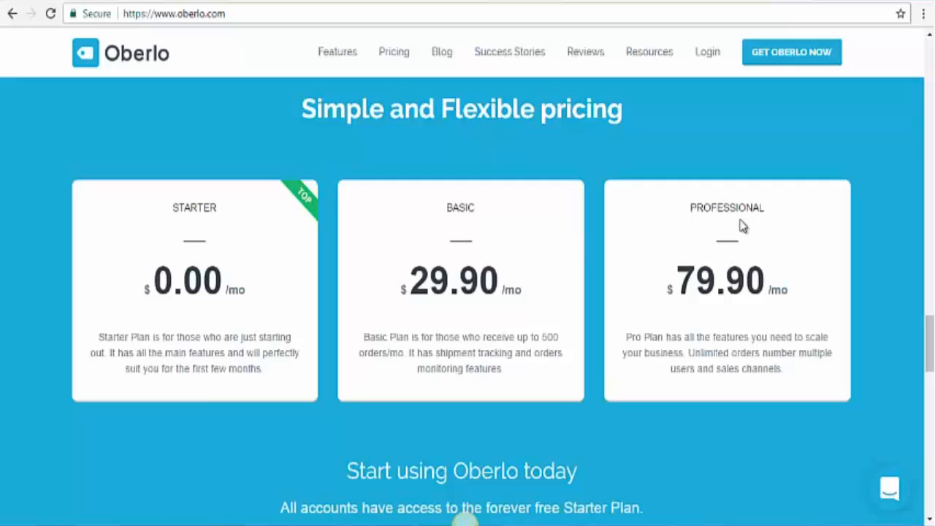
scroll(down, 3)
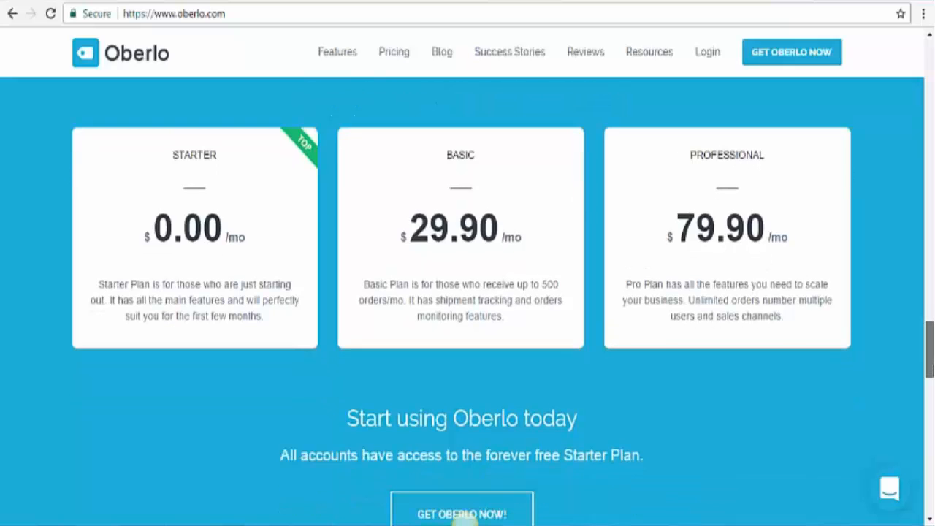